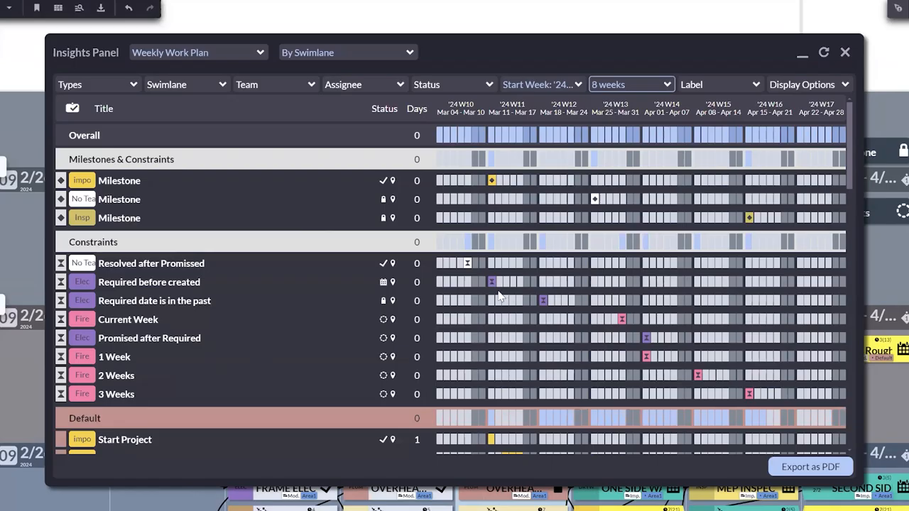
mouse_move(469, 272)
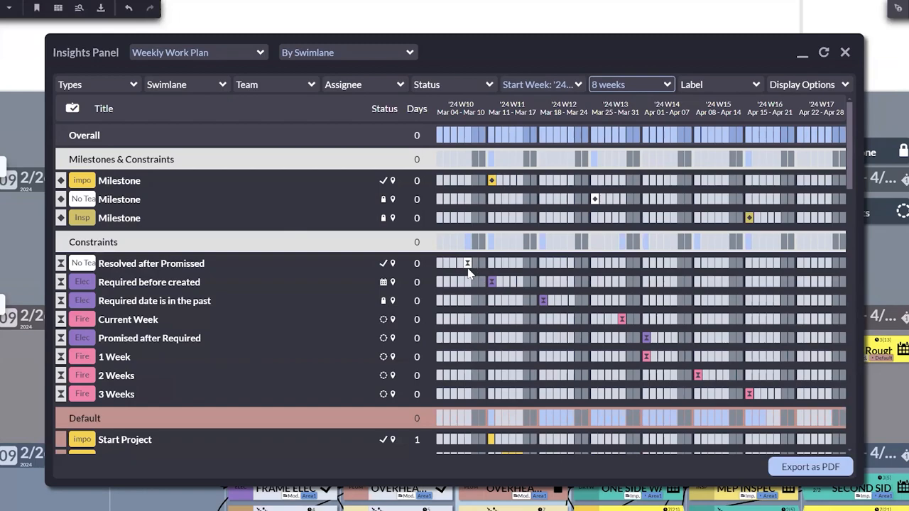
mouse_move(309, 293)
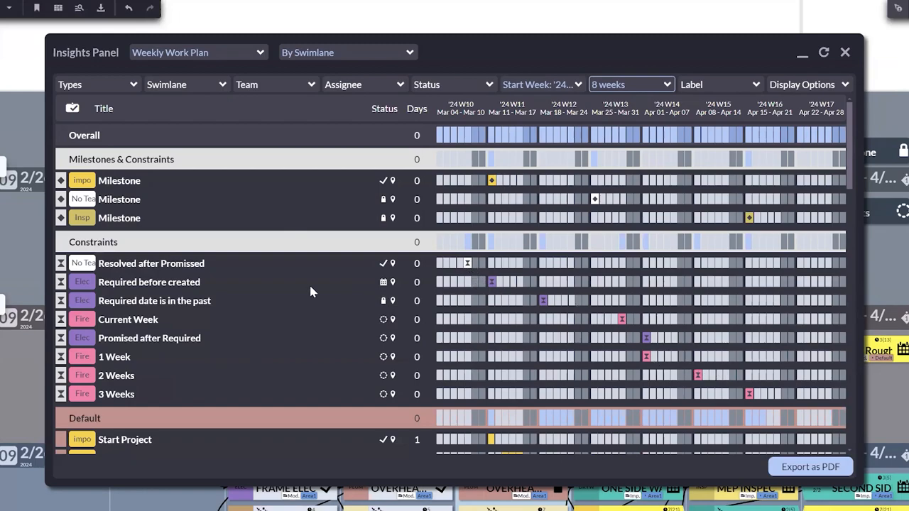
mouse_move(131, 108)
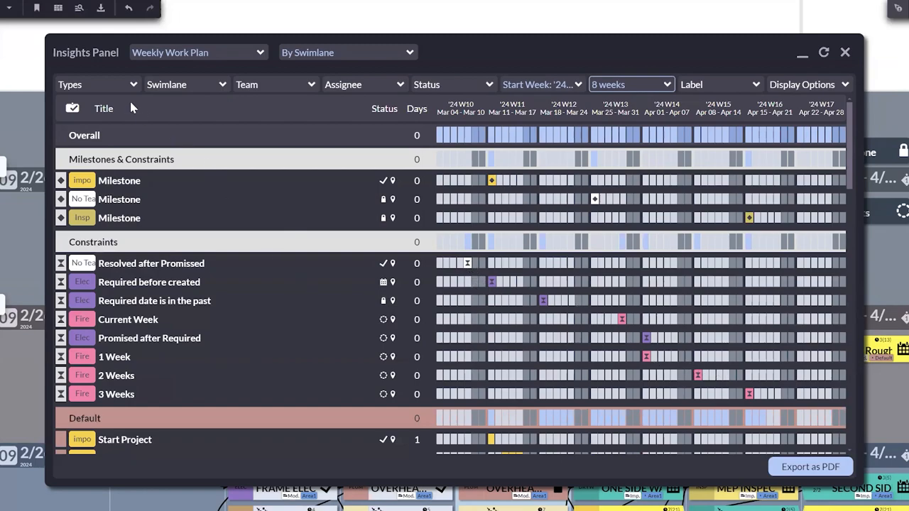
Clear the constraints-only item type filter so all work plan items show.
left_click(97, 85)
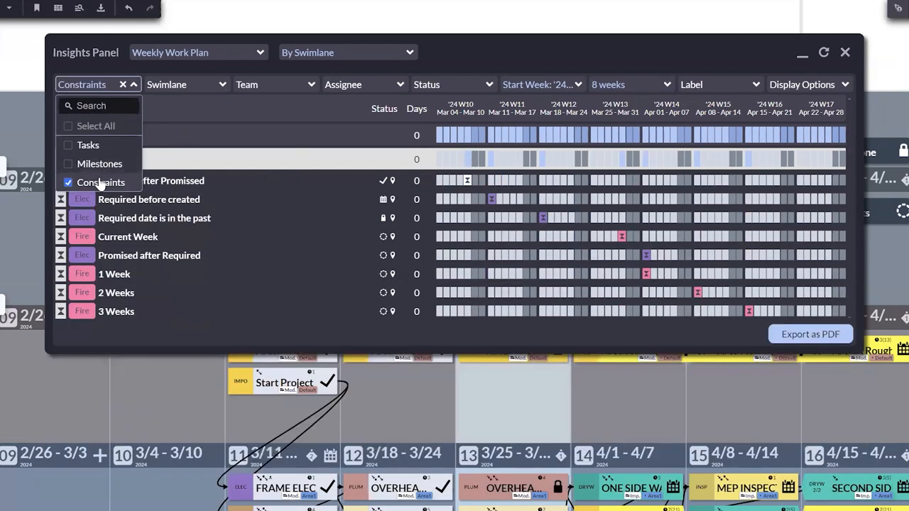
left_click(68, 145)
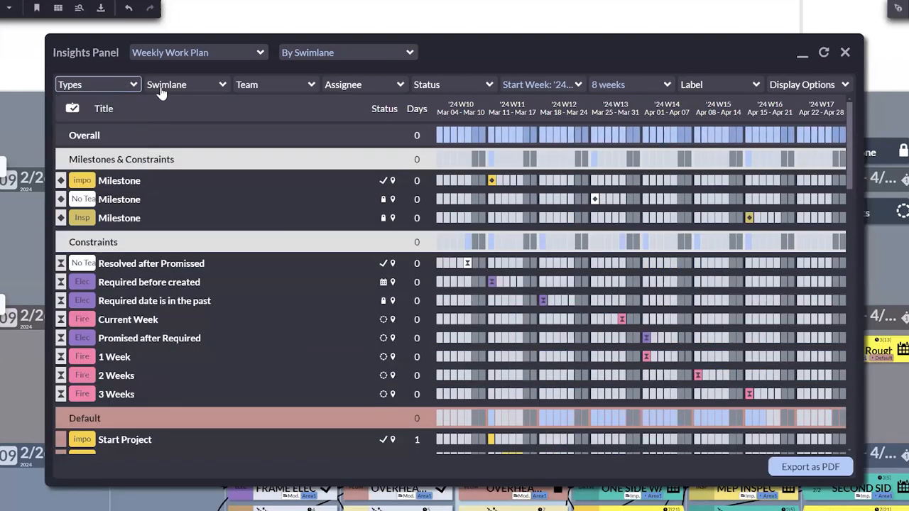
left_click(363, 84)
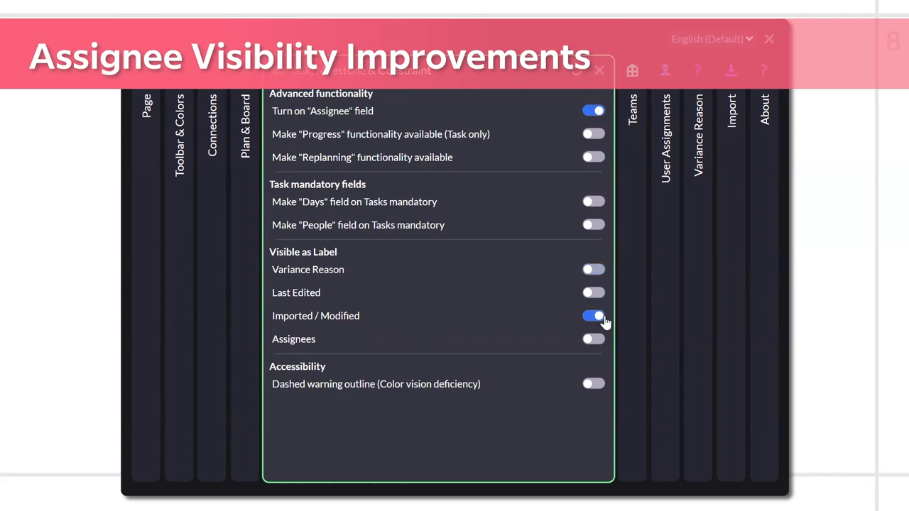
Show assignee labels, assign the first listed person to the constraint, and display people in Insights.
left_click(594, 316)
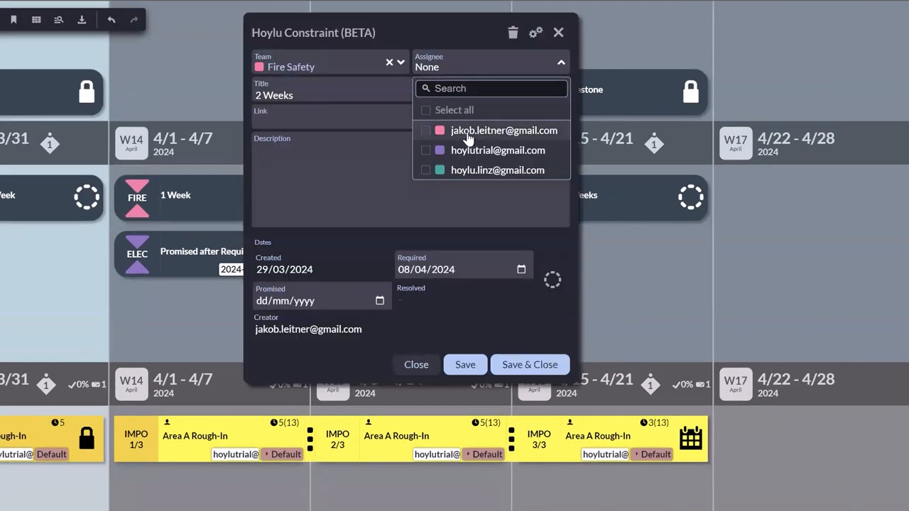
left_click(528, 363)
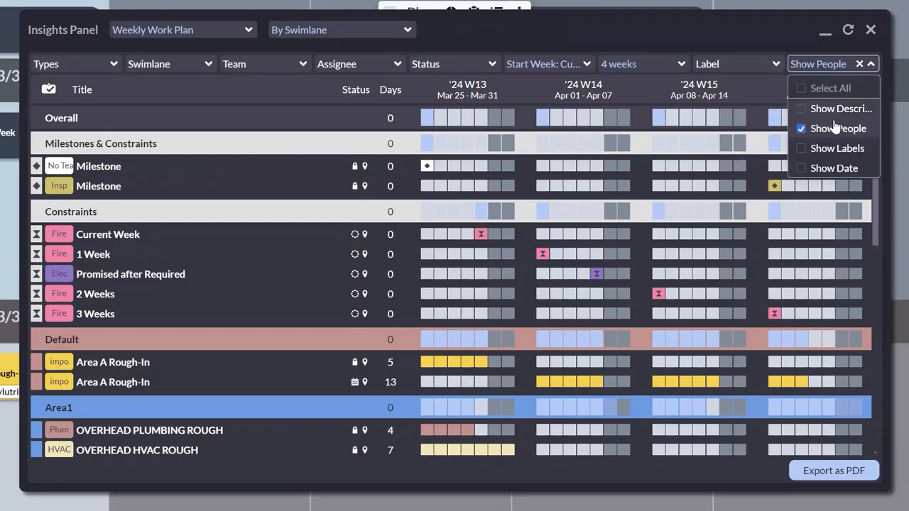
left_click(802, 148)
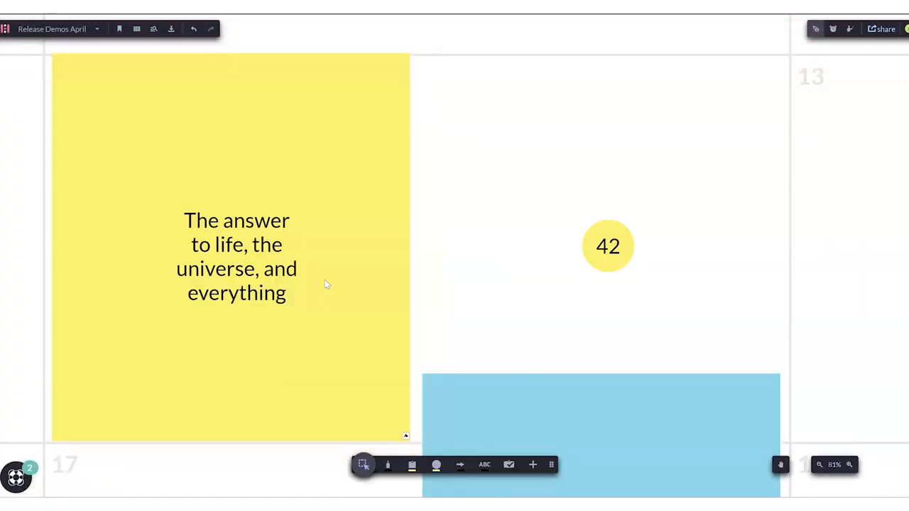
mouse_move(206, 193)
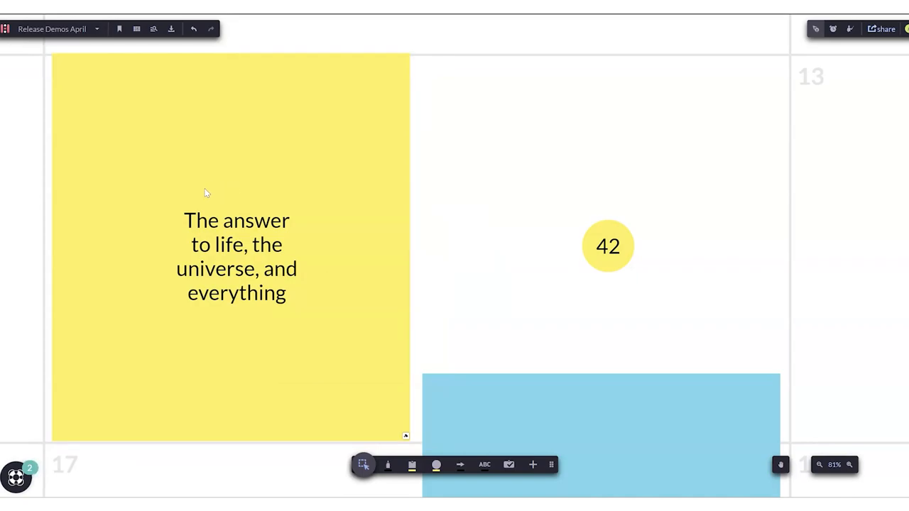
mouse_move(239, 184)
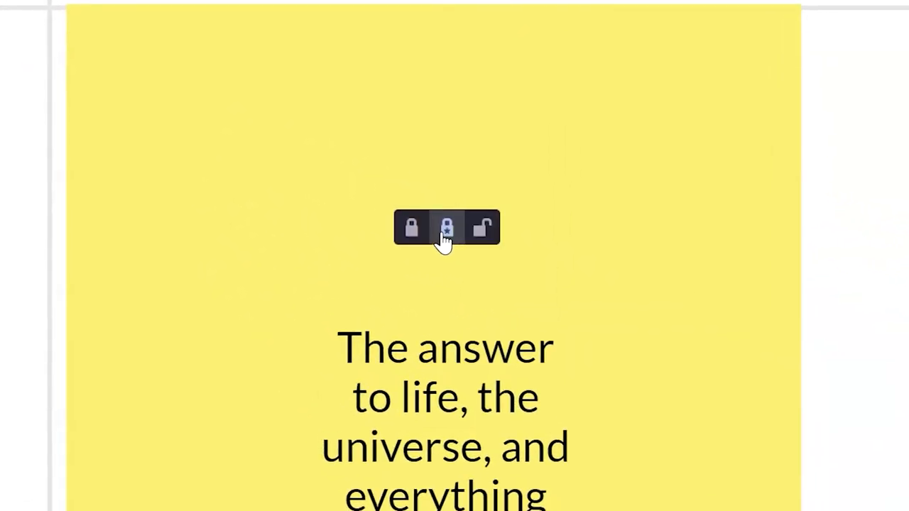
mouse_move(446, 227)
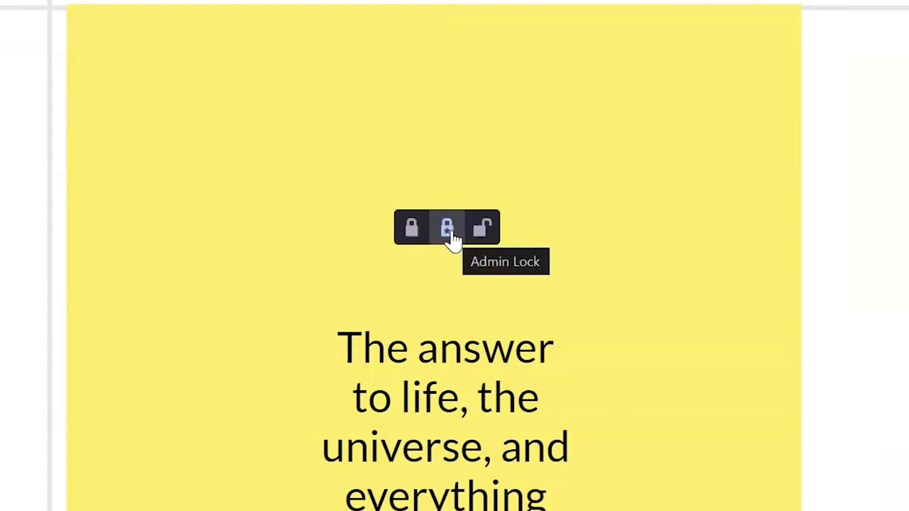
Admin-lock the yellow 'answer to life, the universe, and everything' note.
left_click(448, 227)
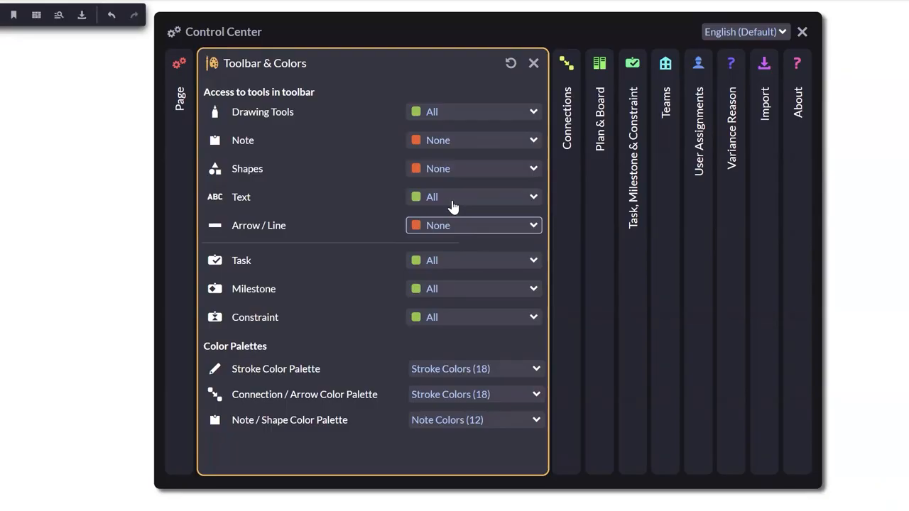
Set the Constraint tool's toolbar access to None in Toolbar & Colors.
left_click(475, 317)
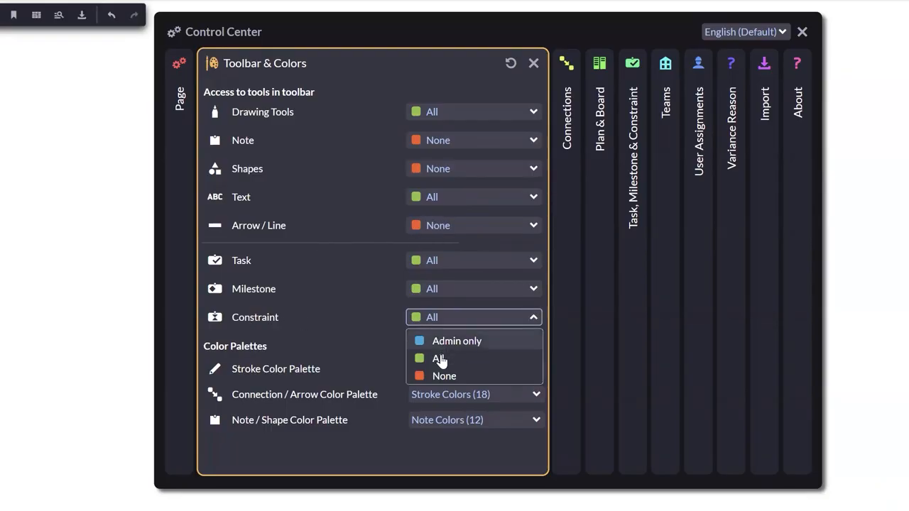
left_click(443, 375)
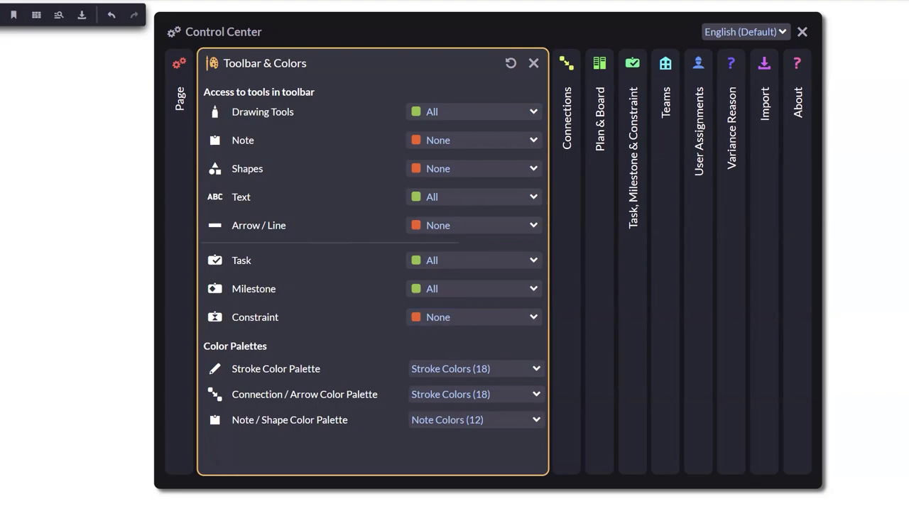
mouse_move(452, 317)
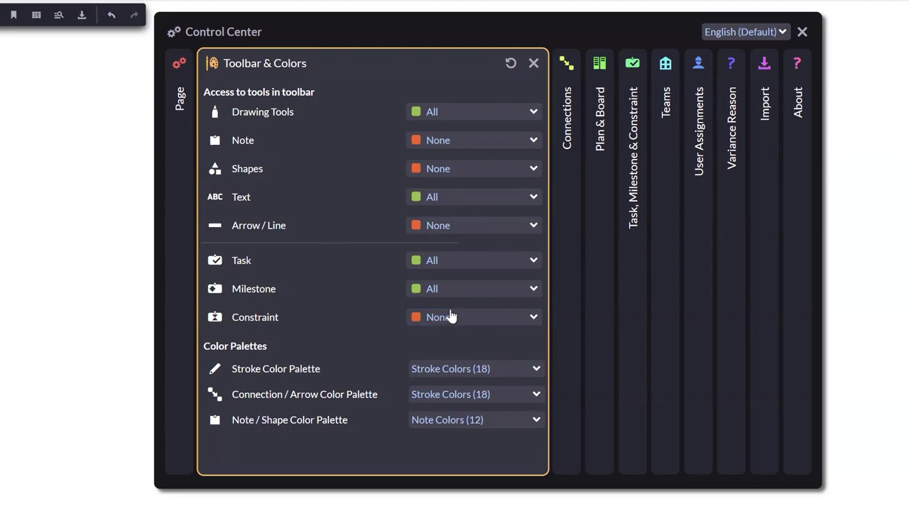
left_click(472, 317)
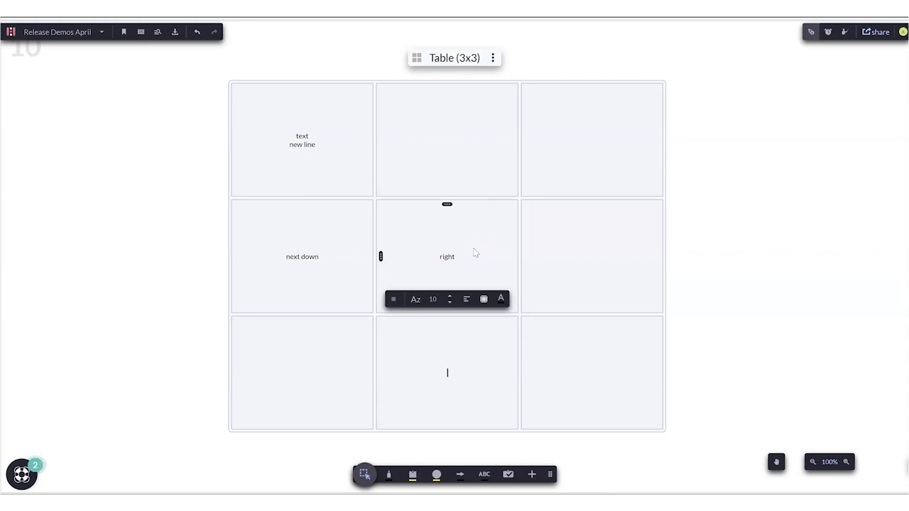
Return to editing the top-left table cell reading 'text' and 'new line'.
left_click(301, 140)
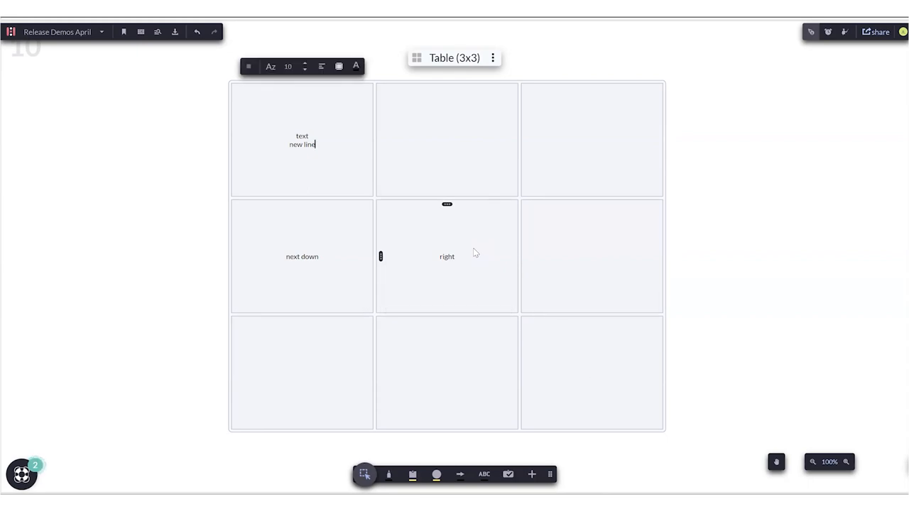